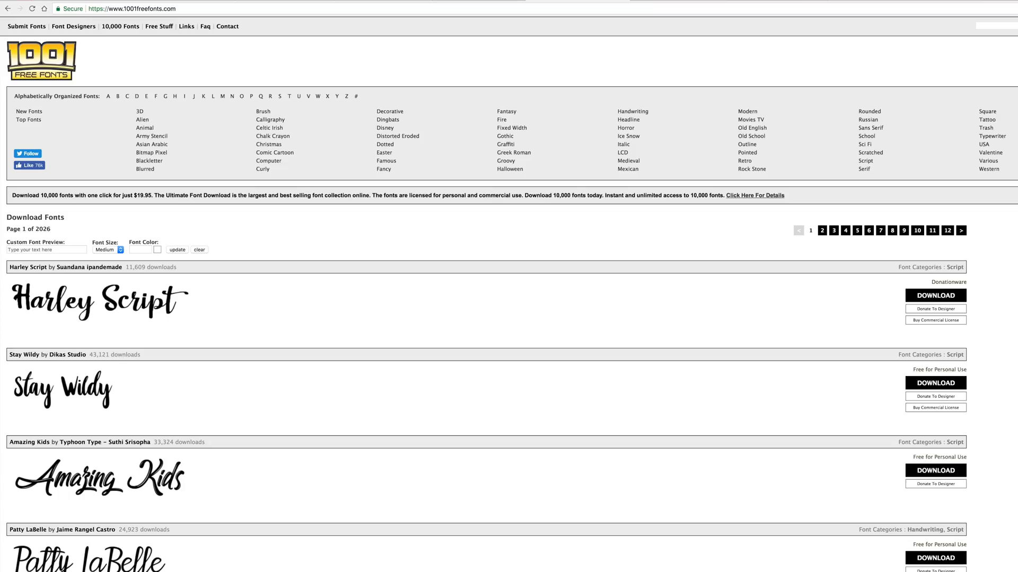
Unzip the downloaded font archives and preview the Harley Script and Patty LaBelle font files
scroll("down", 3)
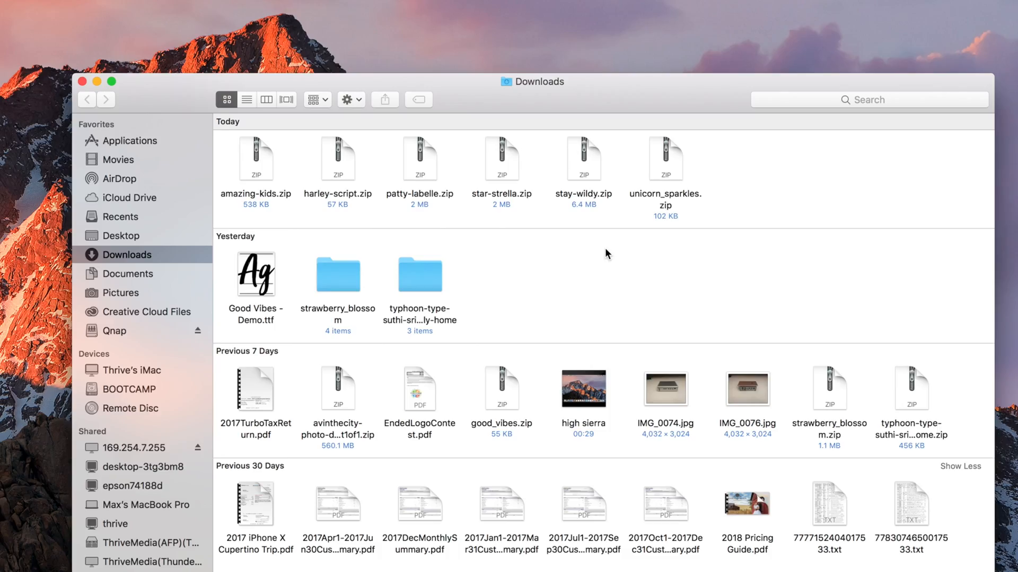
left_click(256, 159)
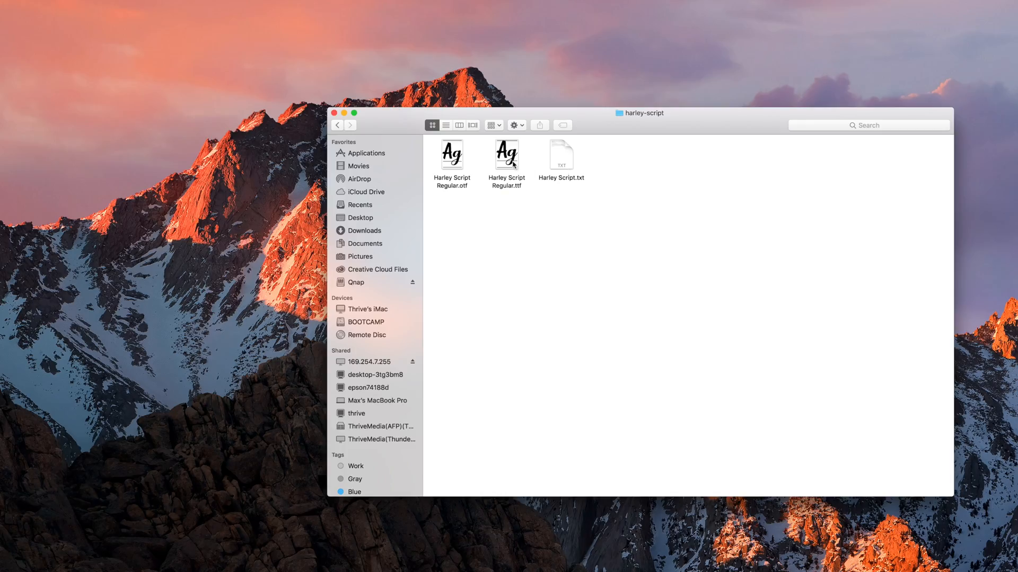
double_click(506, 153)
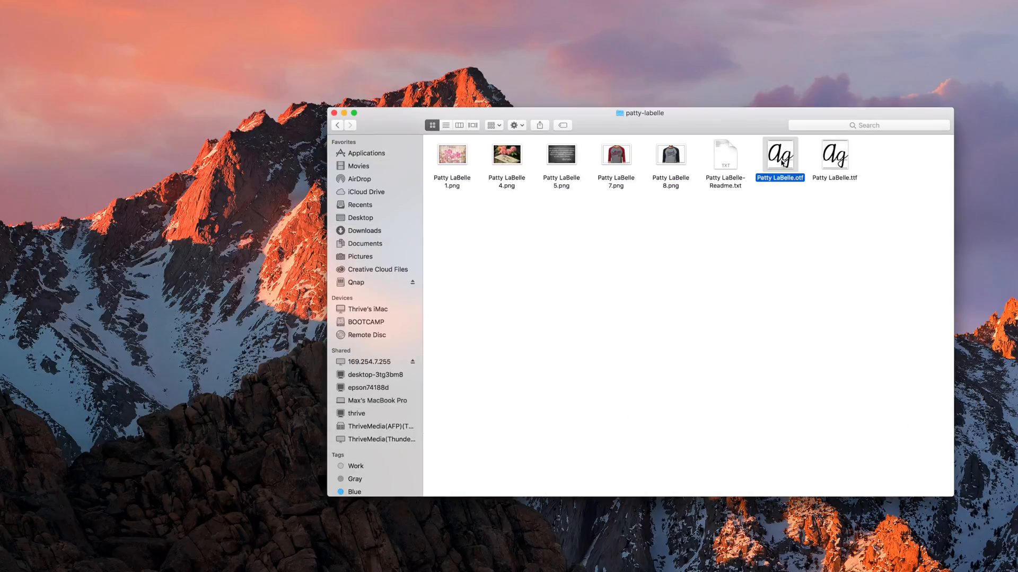
double_click(779, 154)
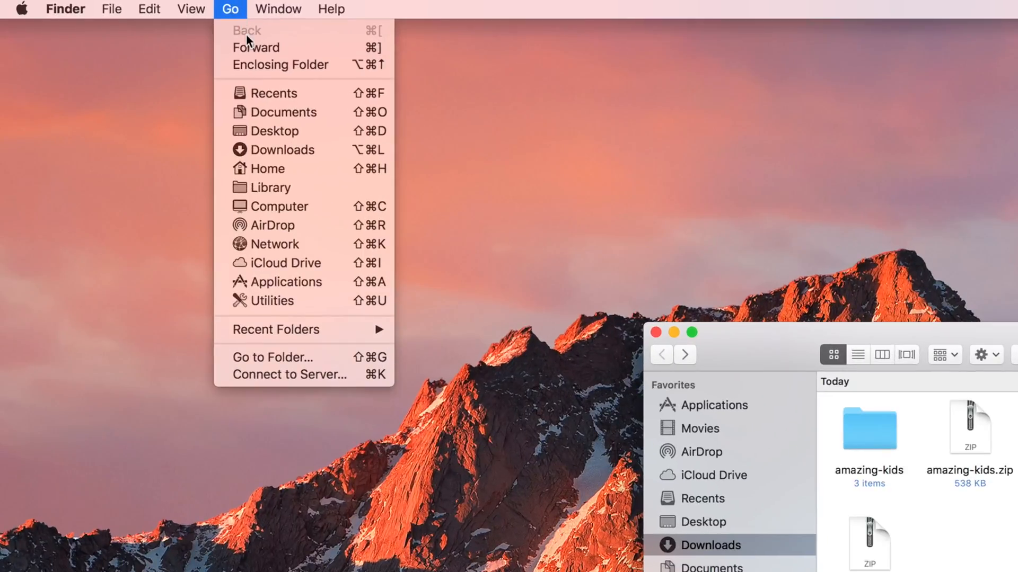
Show the user Library's Fonts folder holding Harley Script, Patty LaBelle and Strawberry Blossom
left_click(269, 188)
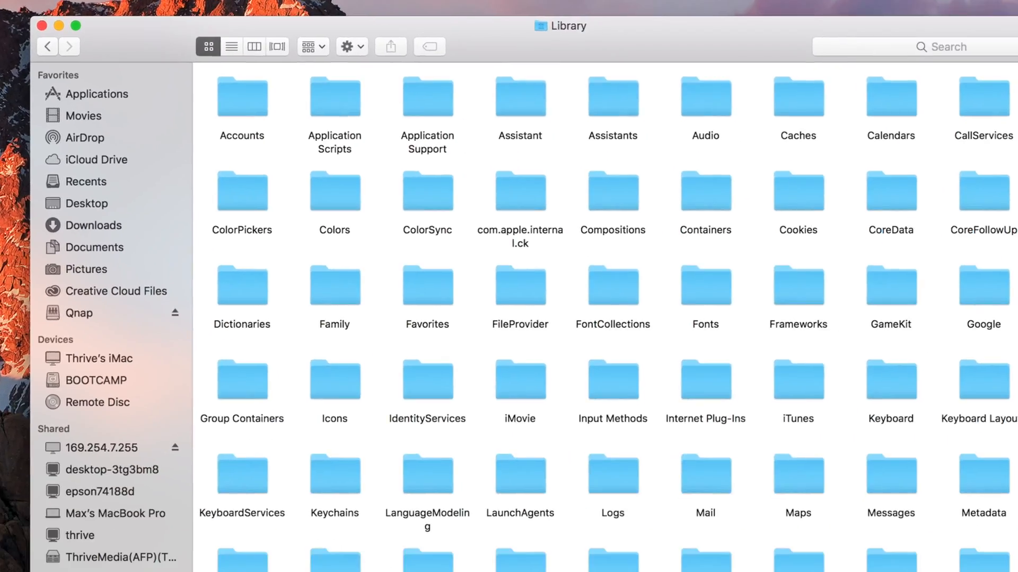
double_click(704, 289)
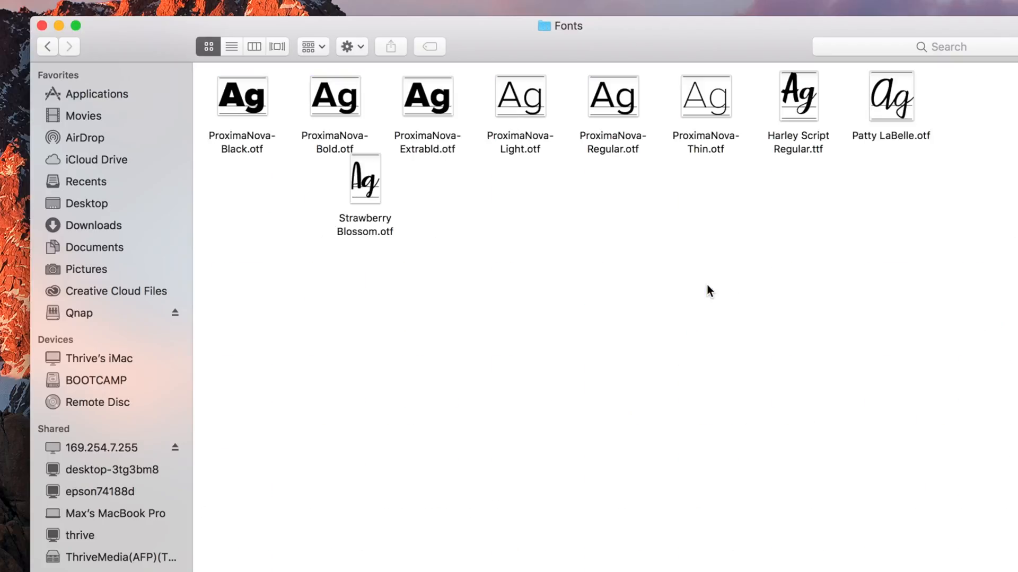
mouse_move(283, 264)
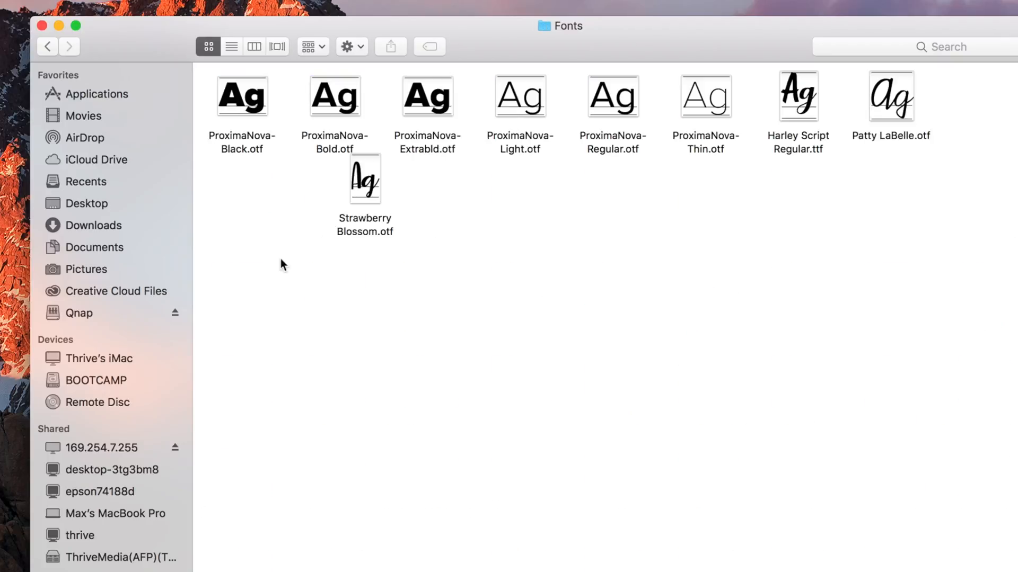
left_click(109, 242)
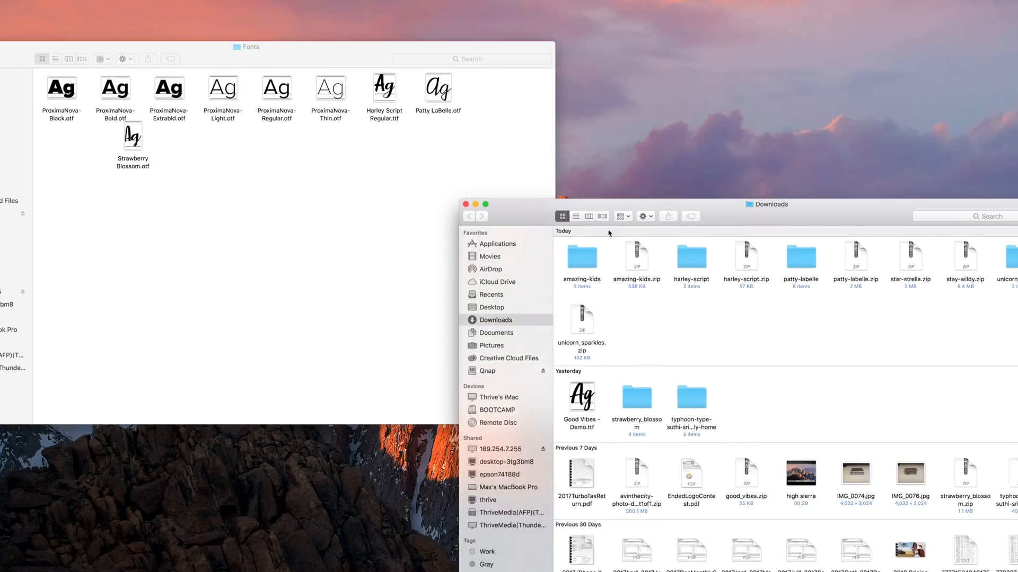
In column view, move the Stay Wildy and Star Strella fonts into the user Fonts folder
left_click(575, 216)
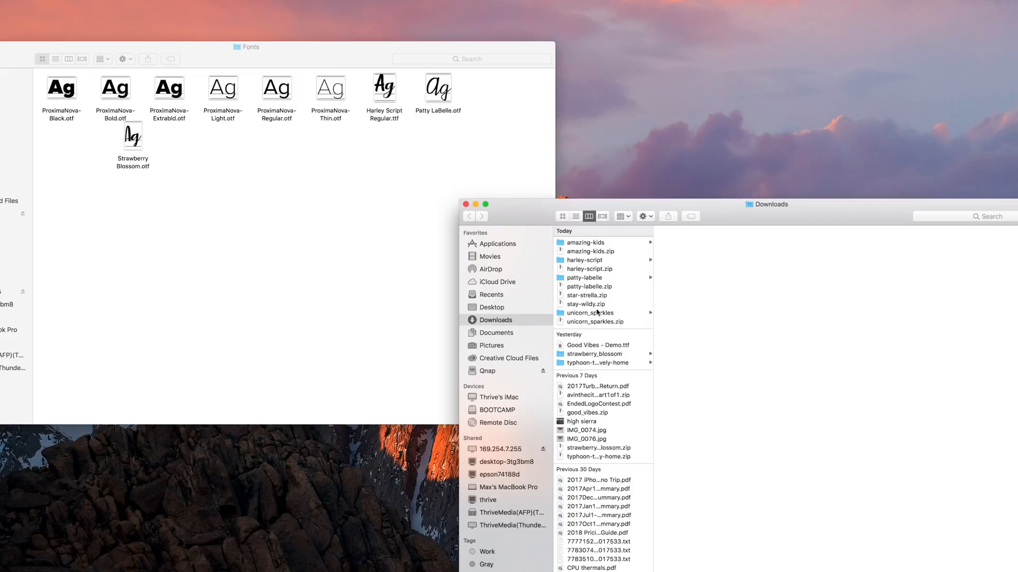
left_click(586, 312)
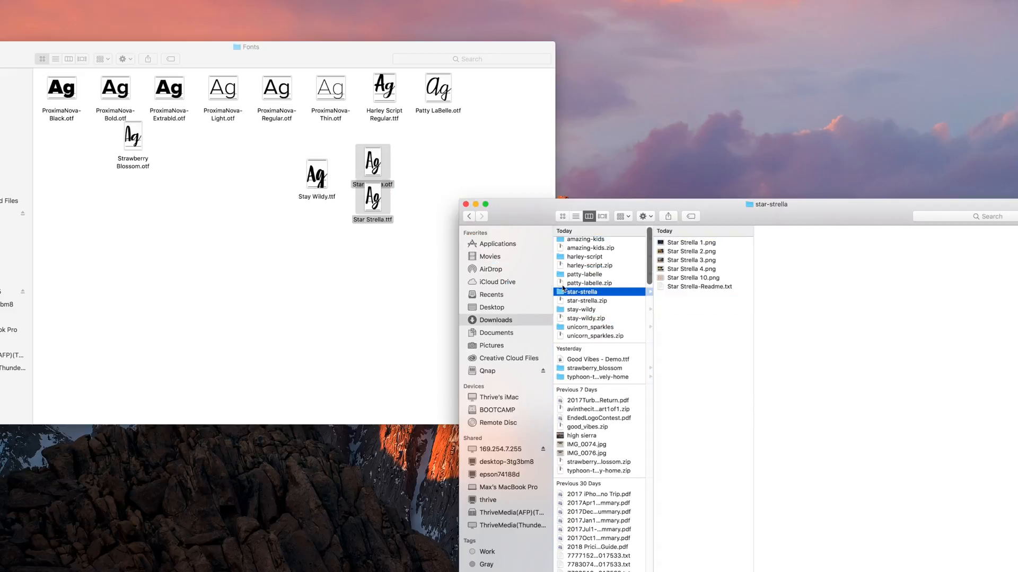
left_click(583, 273)
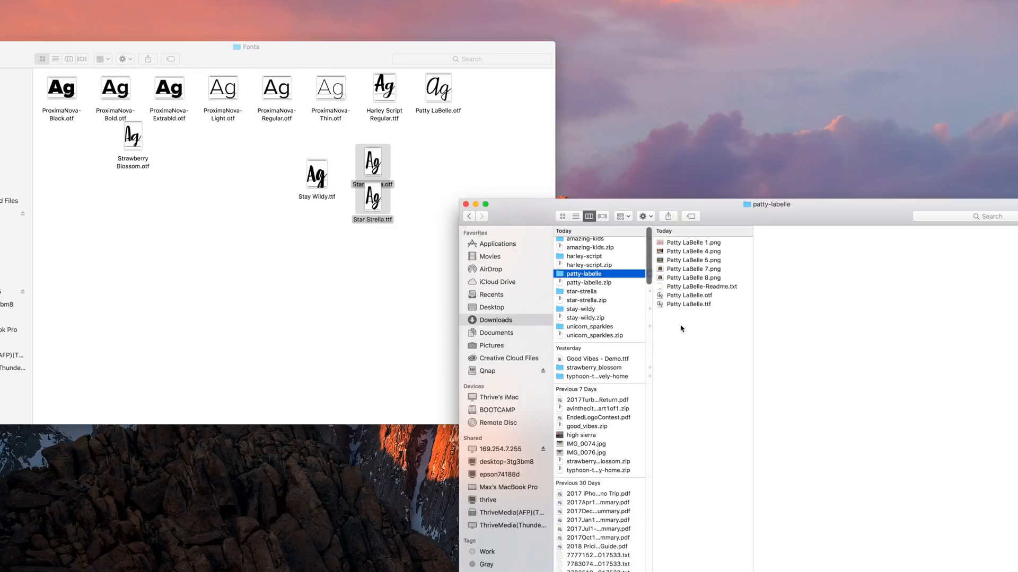
left_click(174, 7)
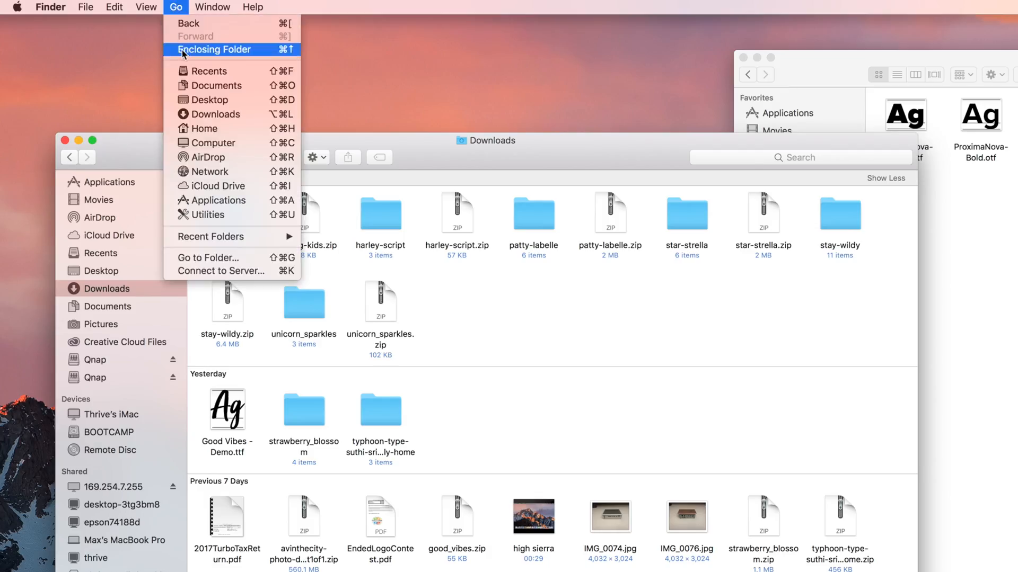
Add the new fonts to /Library/Fonts/, replacing the duplicate Strawberry Blossom.otf
left_click(208, 258)
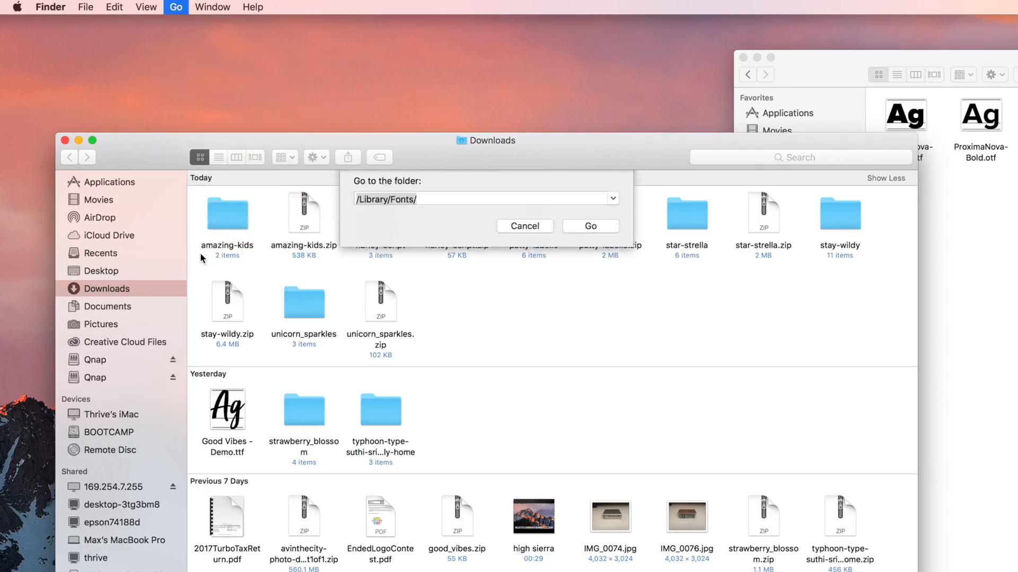
left_click(590, 226)
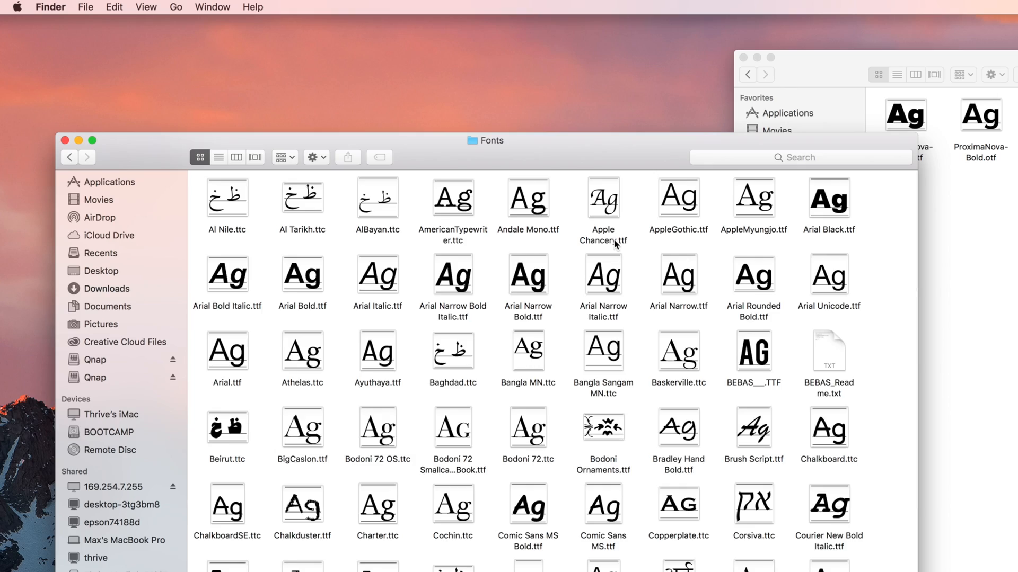
scroll("down", 3)
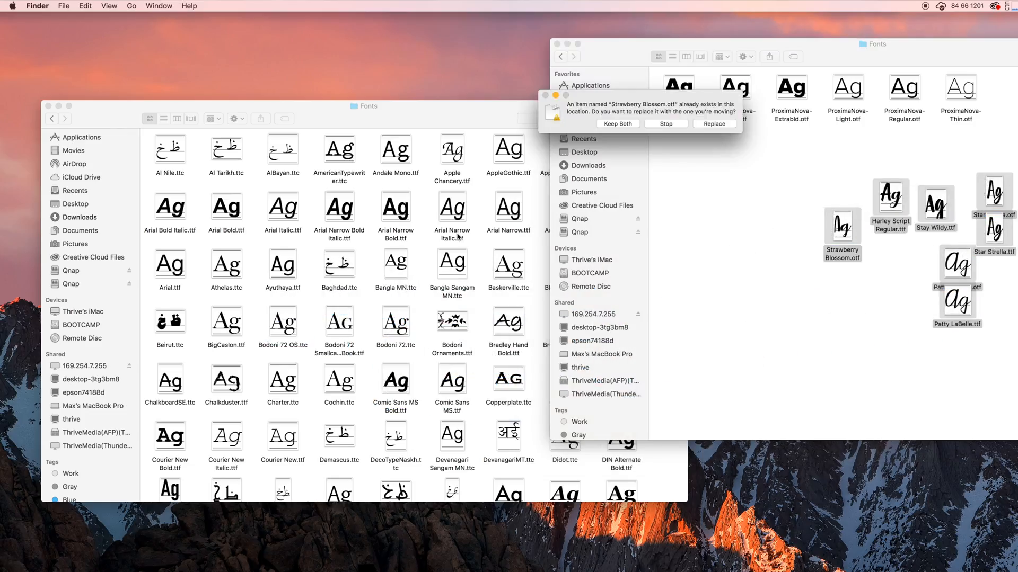
left_click(617, 124)
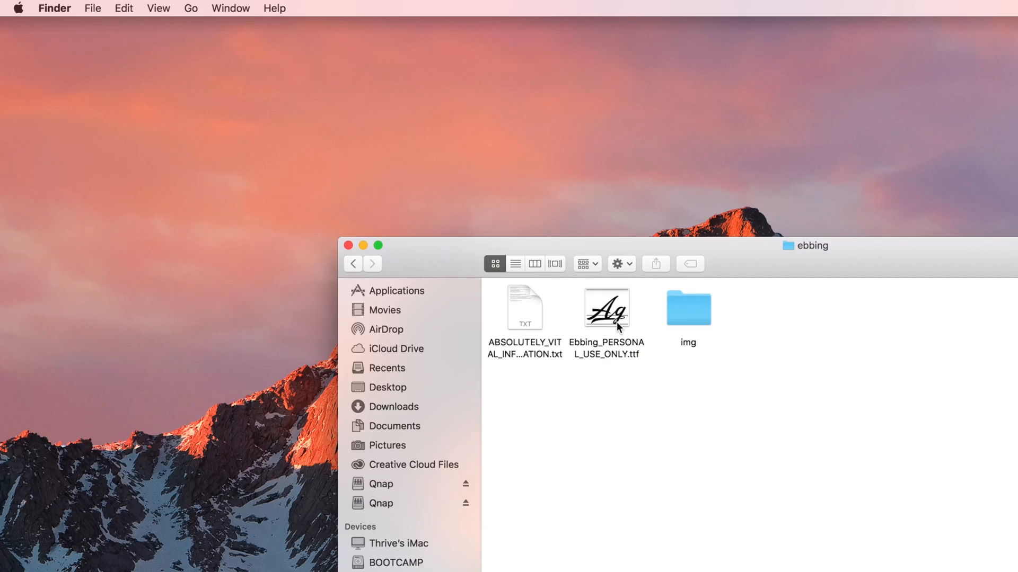
Turn on Font Book's 'Resolve duplicates by moving files to the Trash' preference
double_click(606, 307)
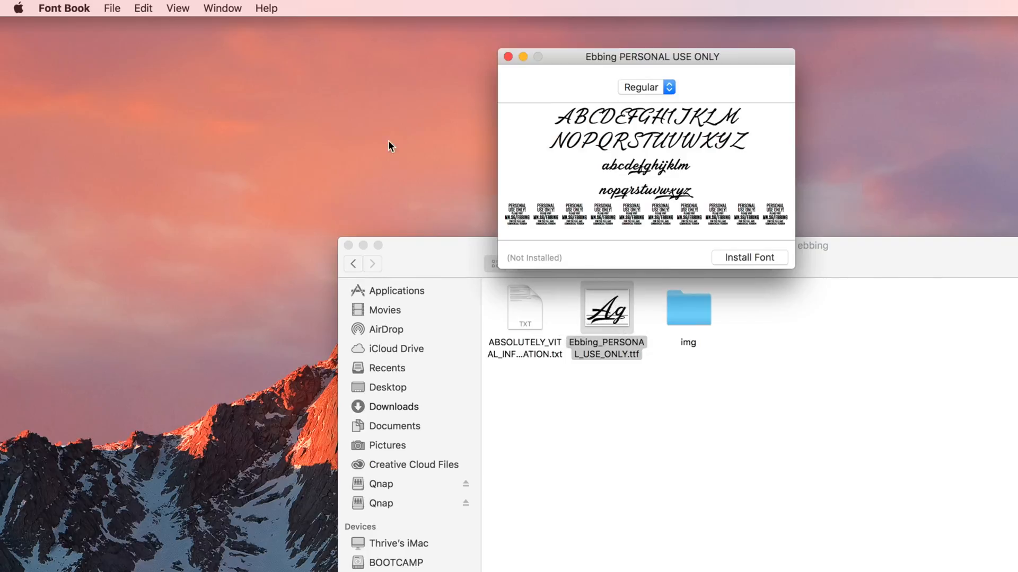
left_click(64, 8)
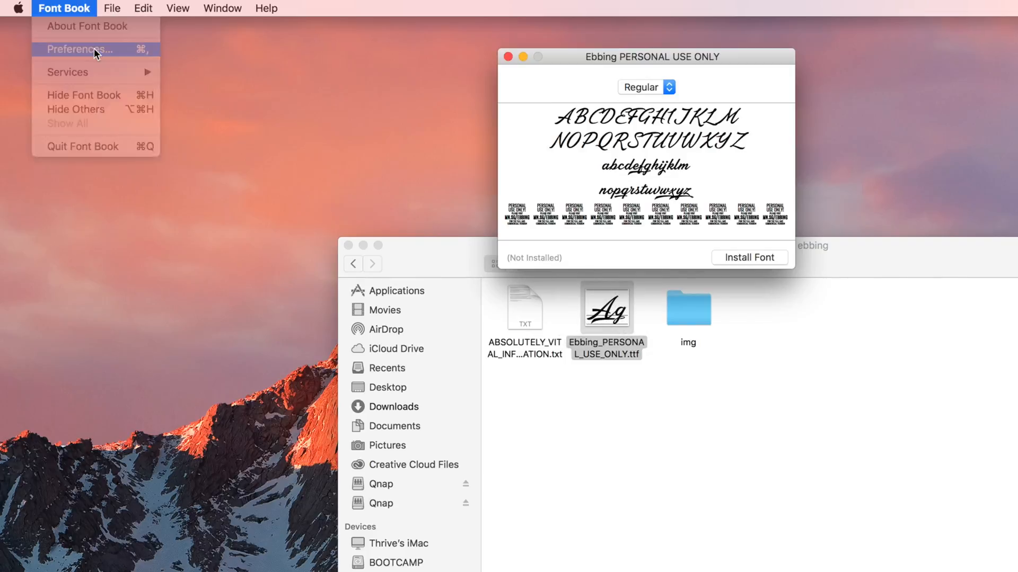
left_click(79, 49)
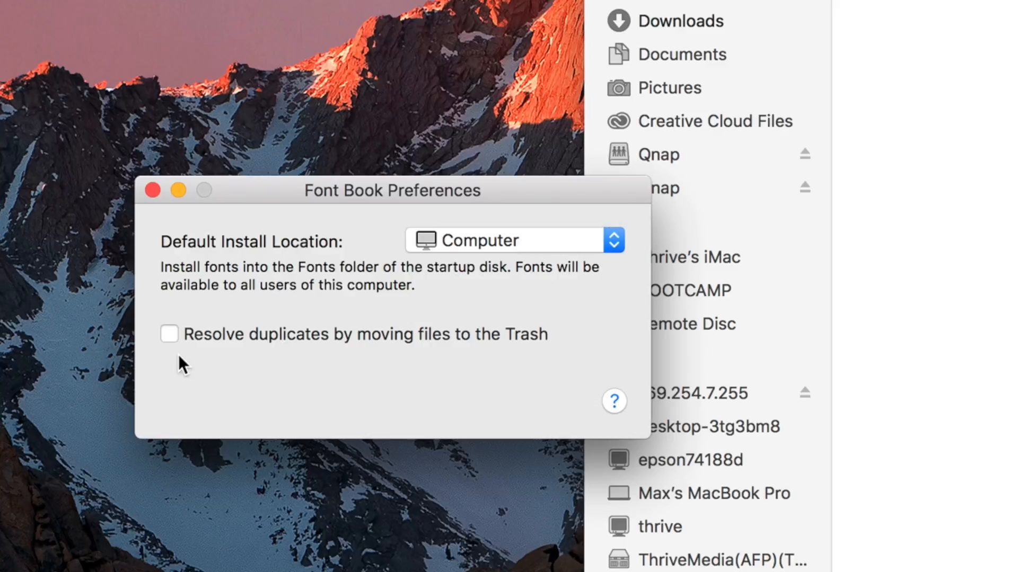
left_click(169, 333)
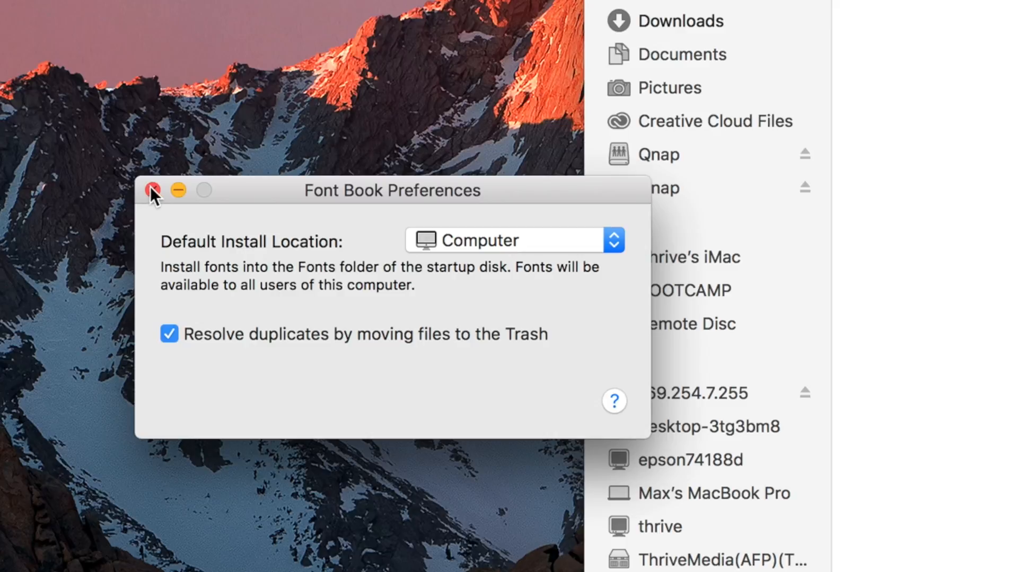
left_click(152, 190)
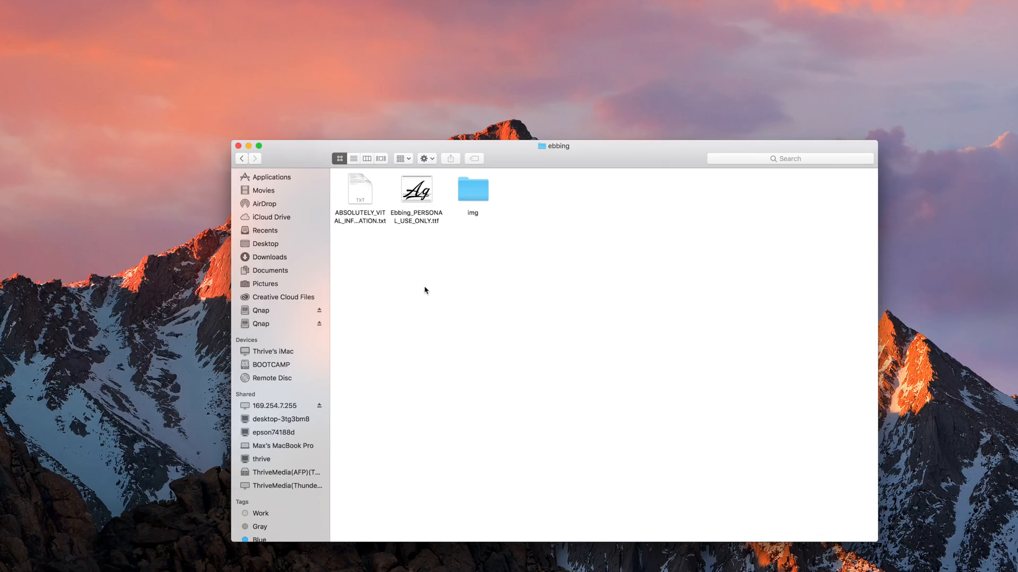
Open Ebbing_PERSONAL_USE_ONLY.ttf in Font Book to install it
left_click(416, 188)
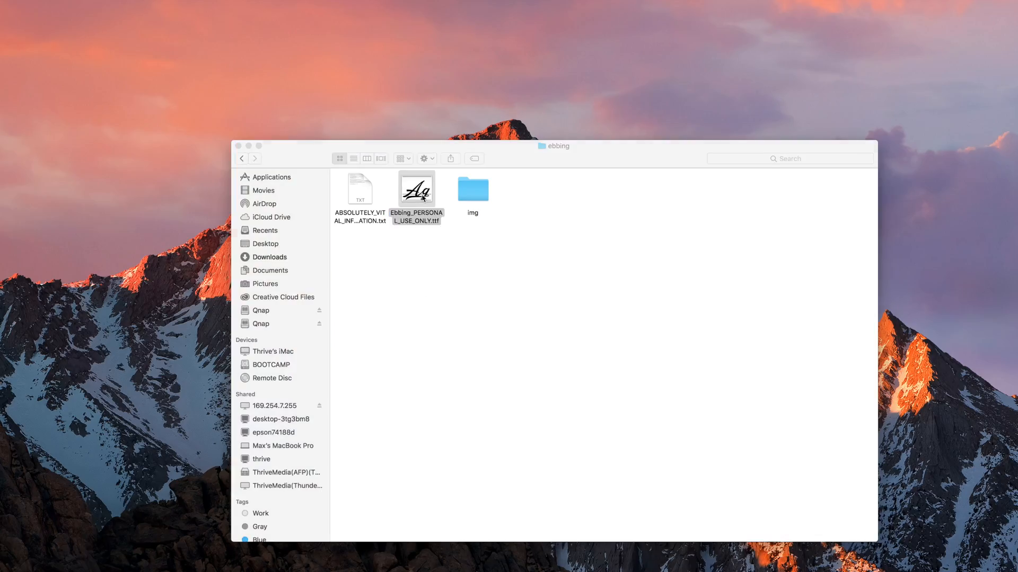
double_click(416, 188)
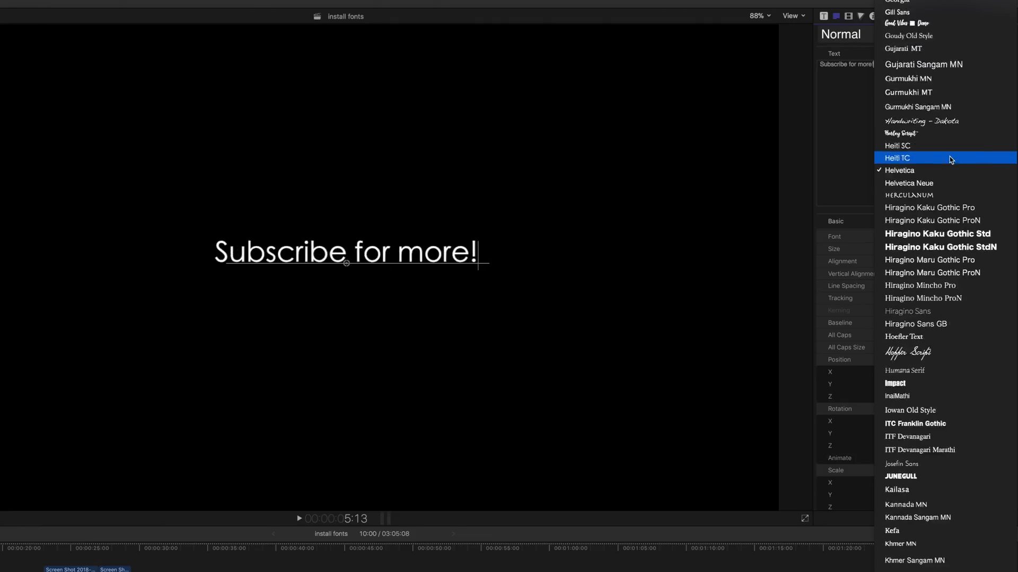
Scroll the 'Subscribe for more!' font list to fonts like Lucida Grande and Marker Felt
scroll("down", 3)
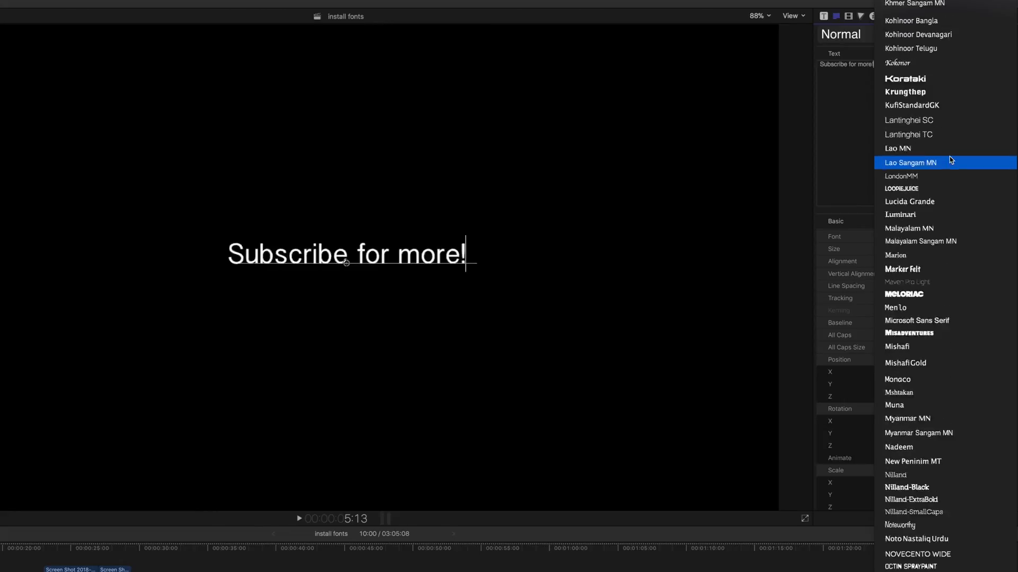